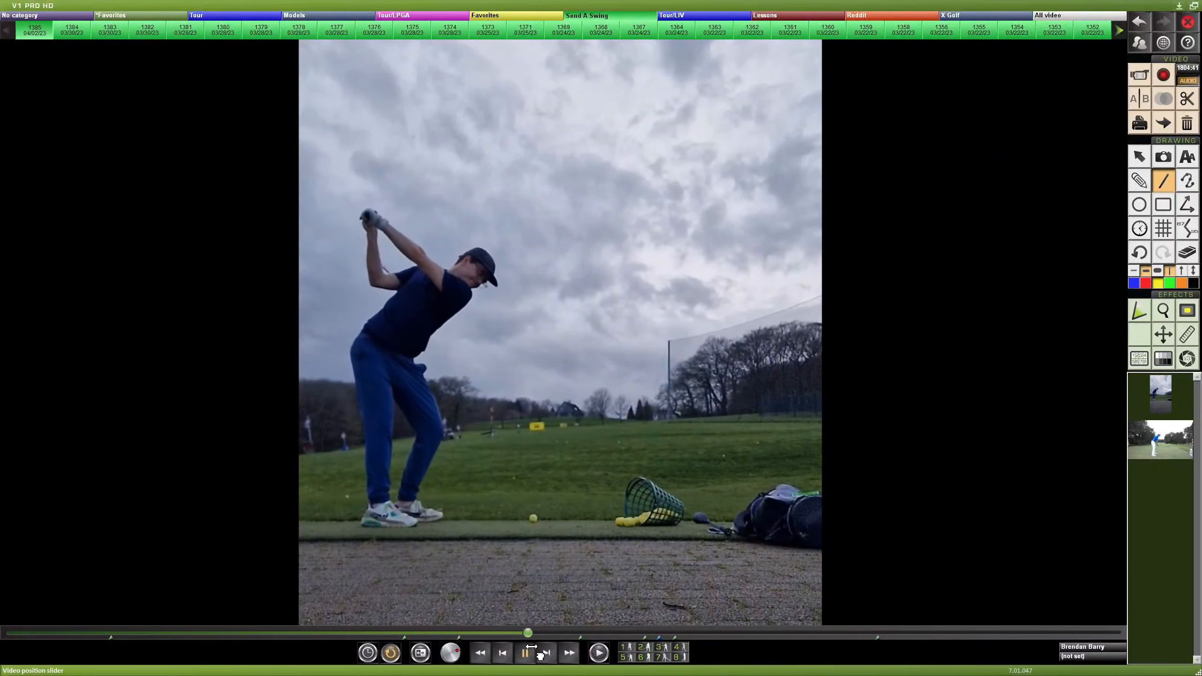
Step: Rewind the swing video back to the student's address position
click(600, 652)
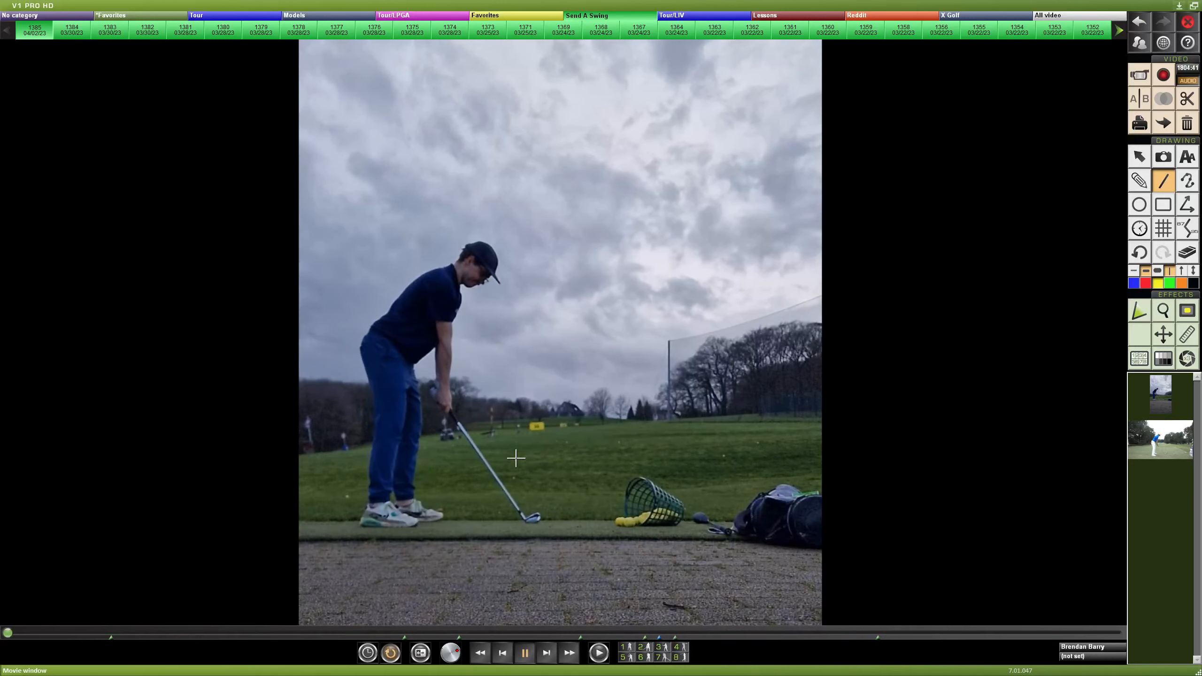
mouse_move(529, 519)
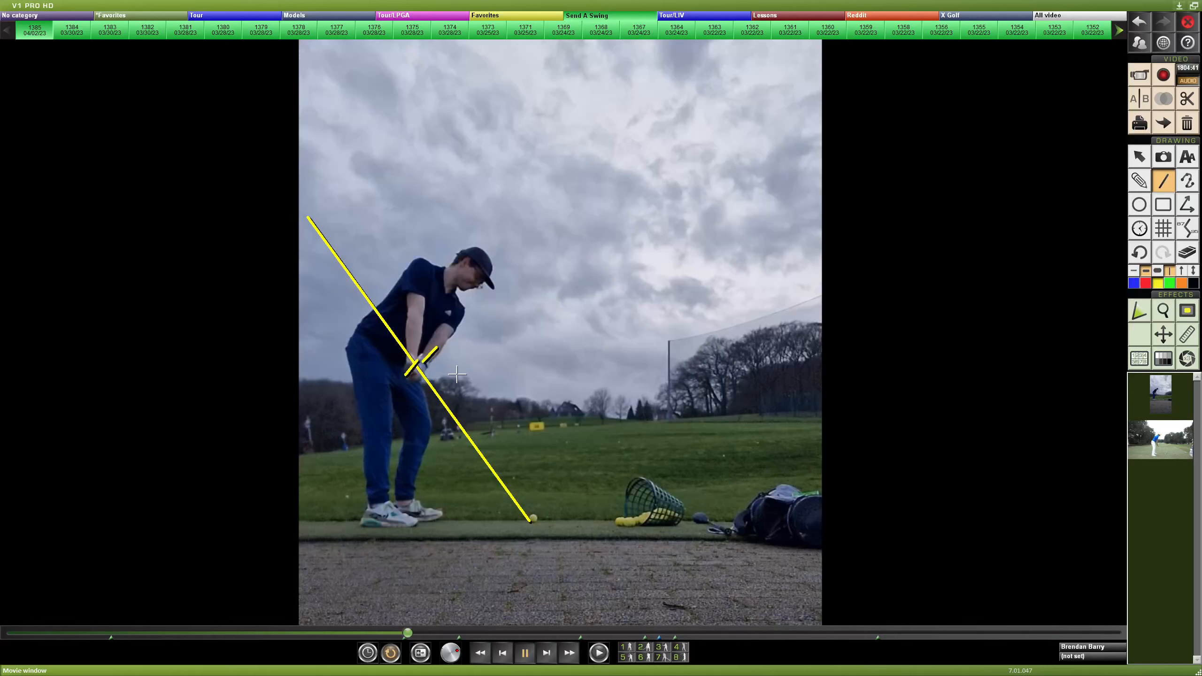
click(1139, 253)
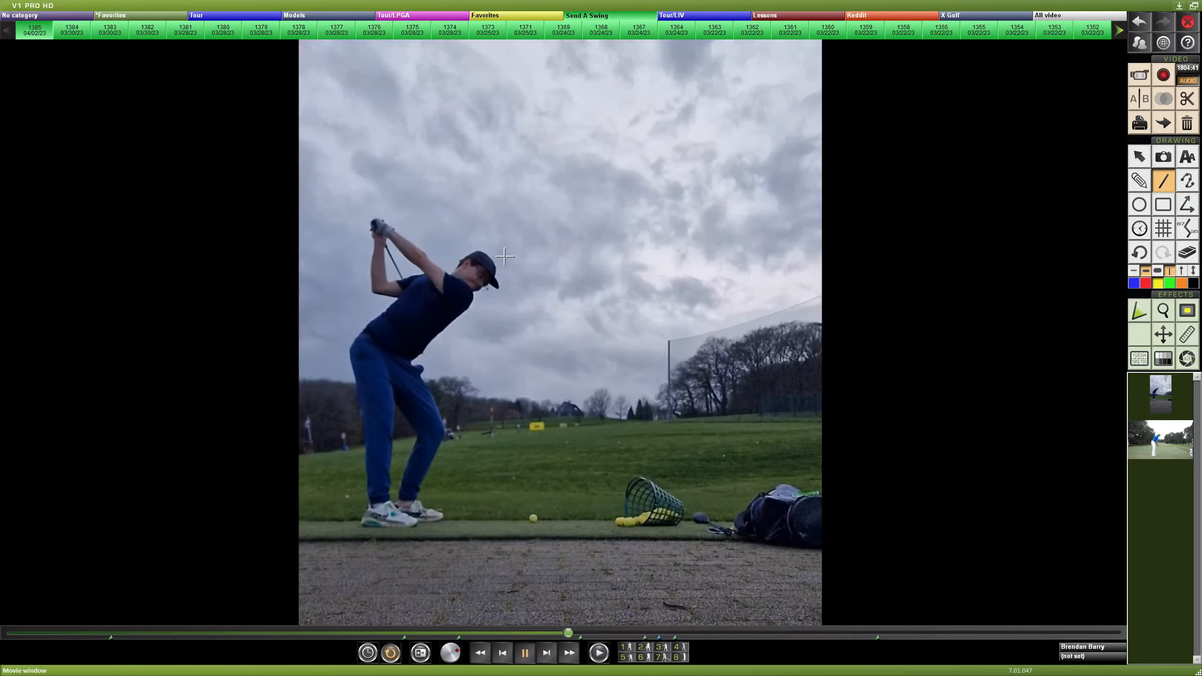
mouse_move(454, 286)
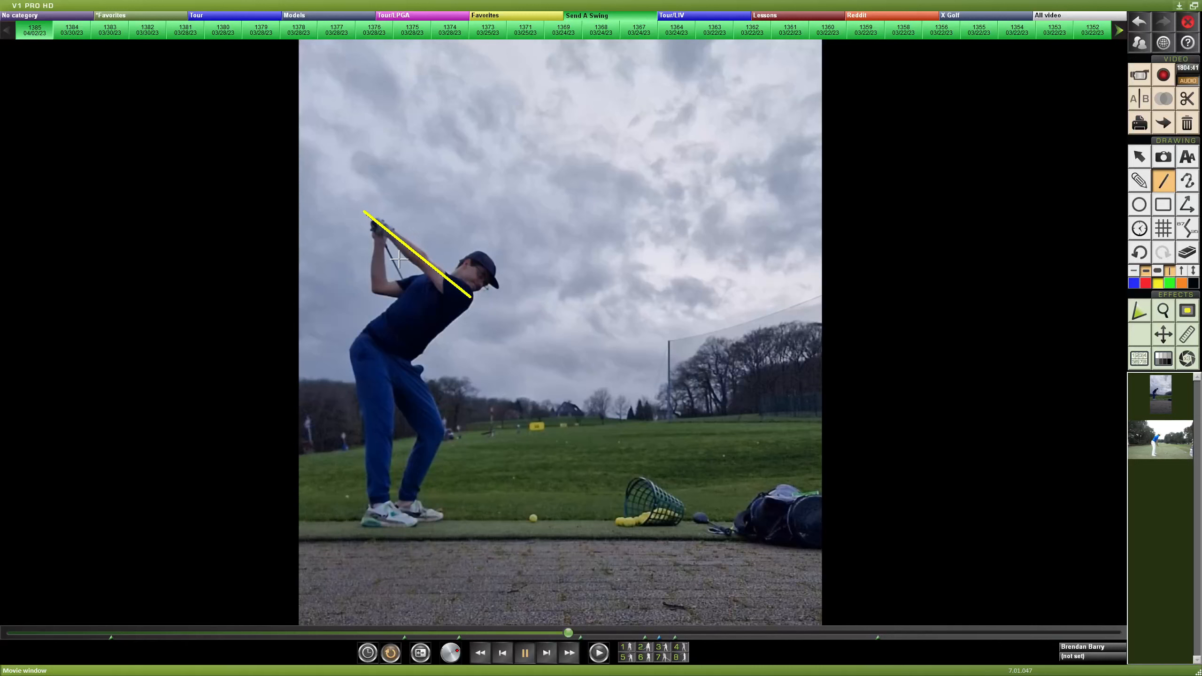
mouse_move(358, 330)
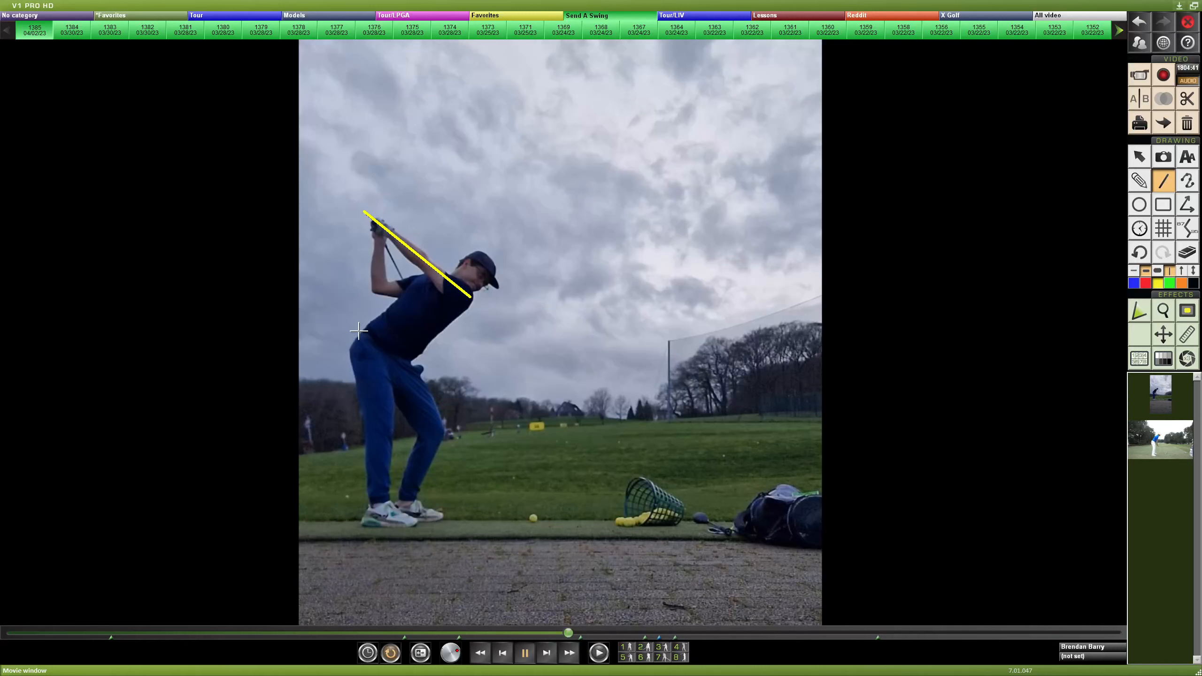
mouse_move(473, 262)
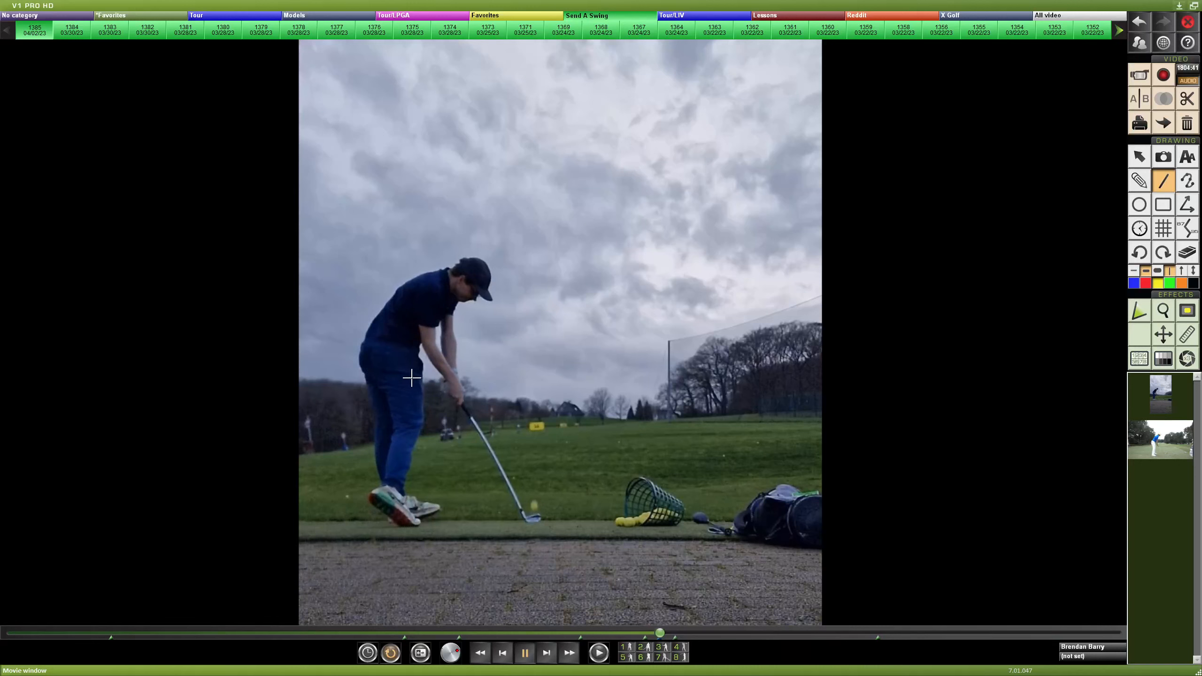
mouse_move(480, 480)
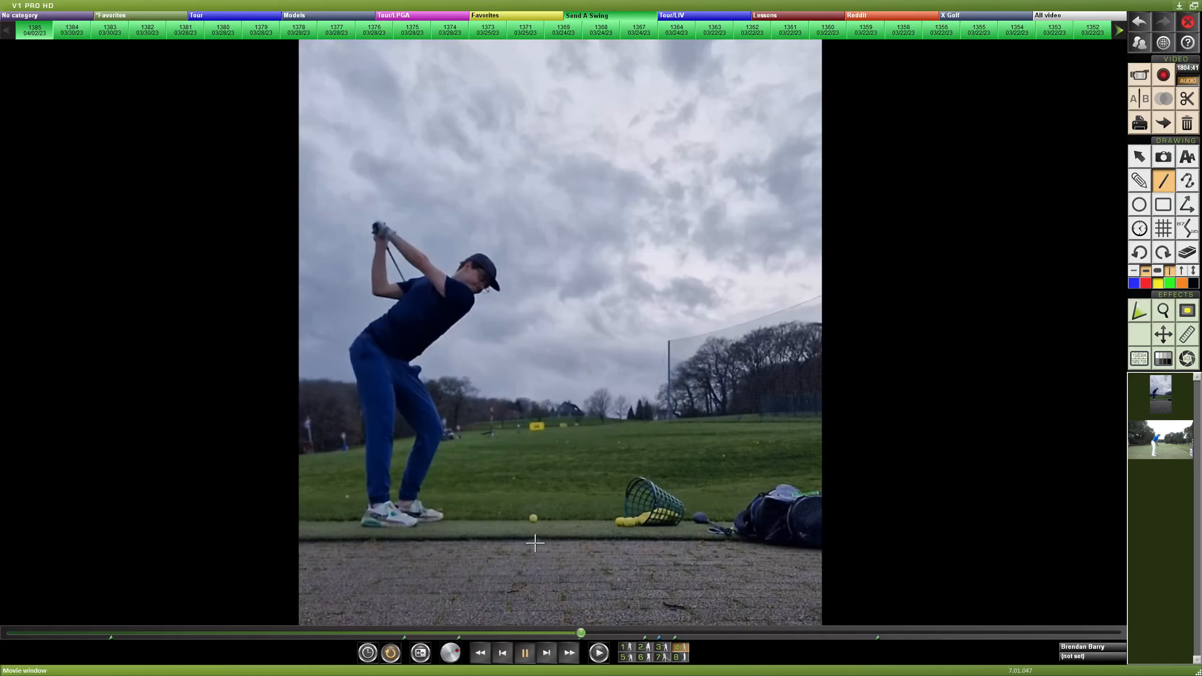
Step: Scrub the video to the student's mid-backswing frame
click(640, 646)
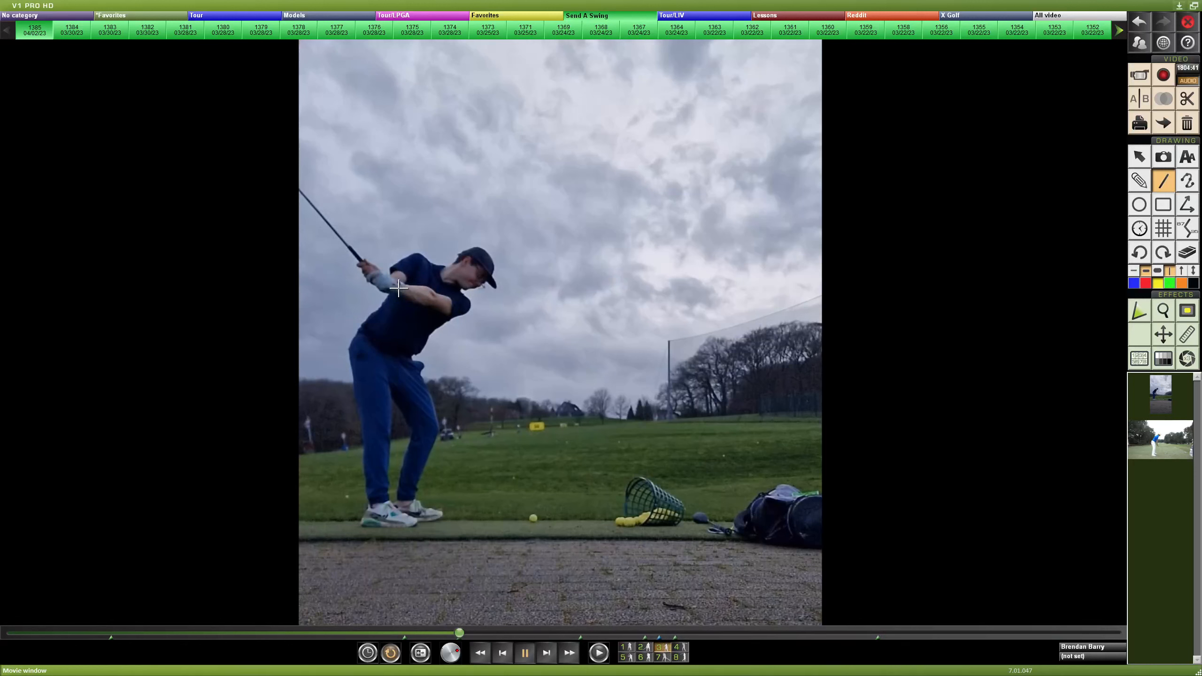
mouse_move(407, 282)
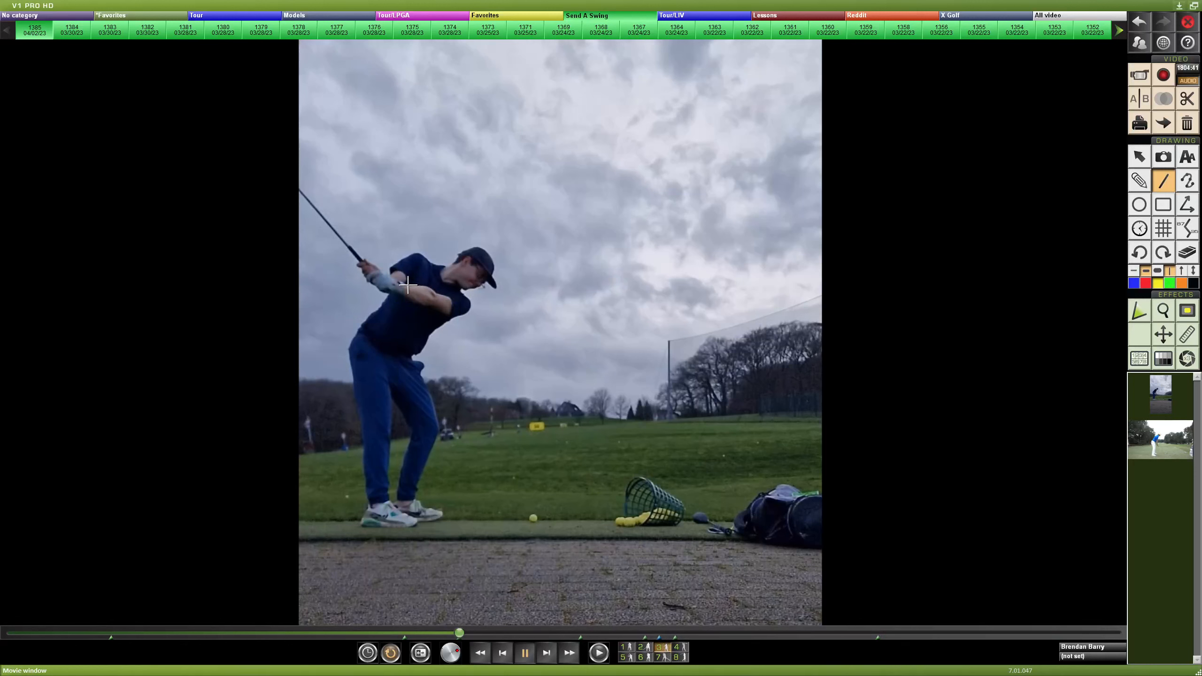
mouse_move(424, 309)
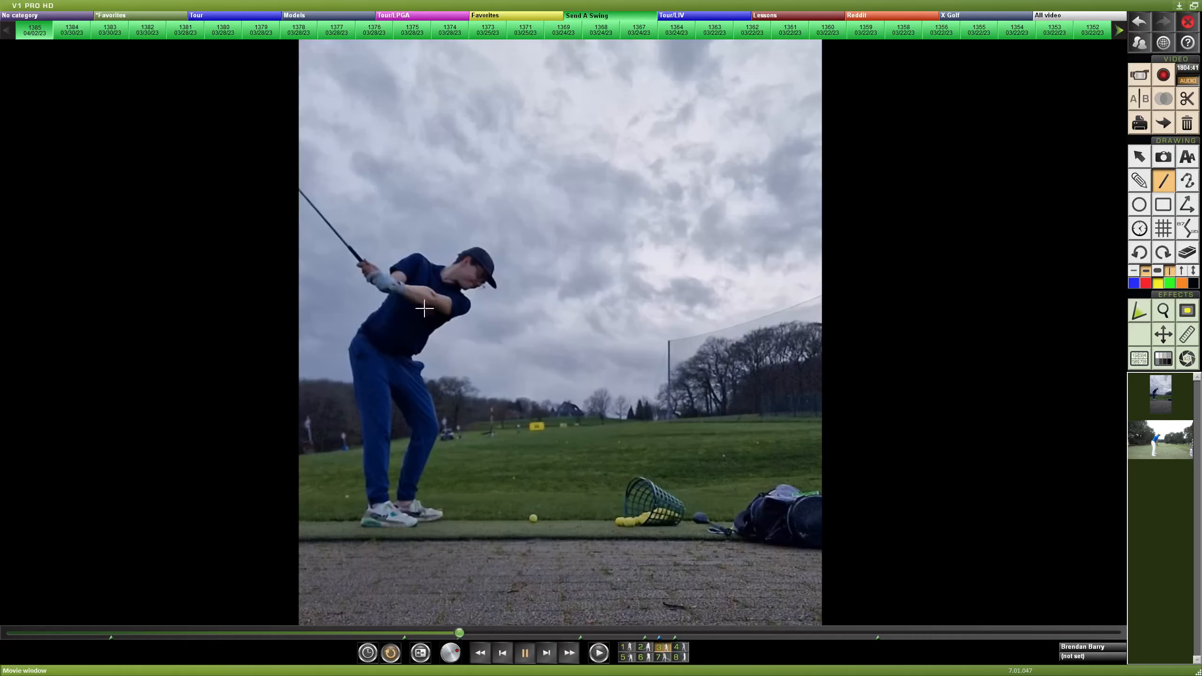
mouse_move(521, 444)
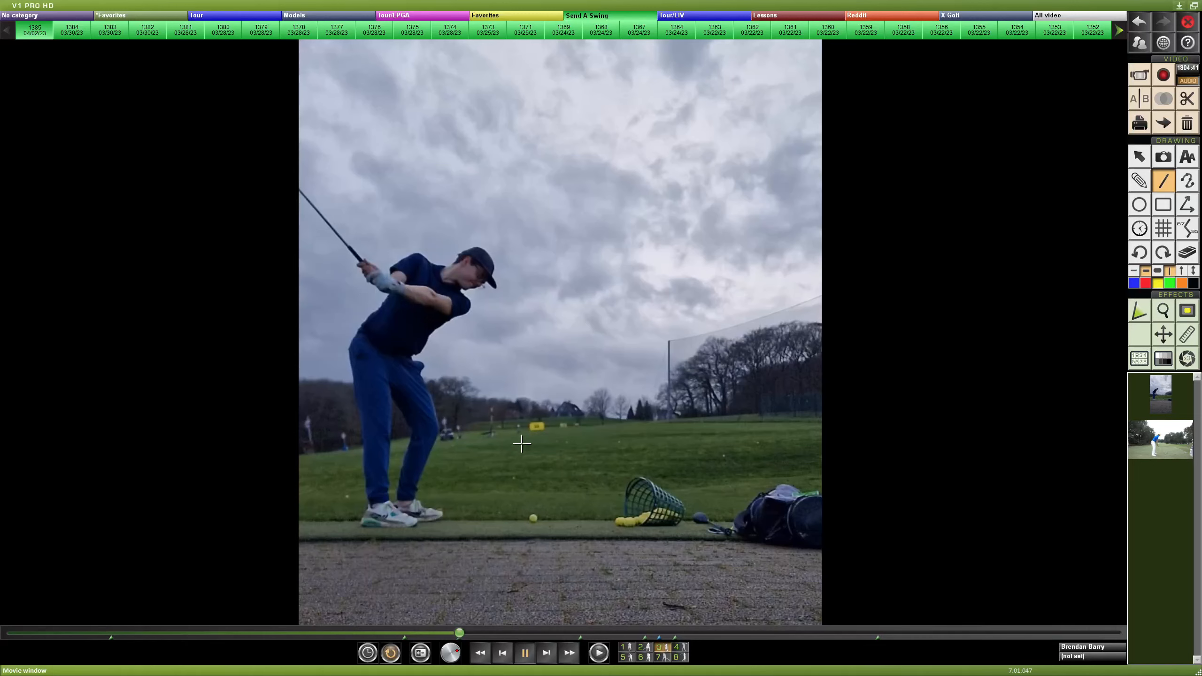
mouse_move(471, 378)
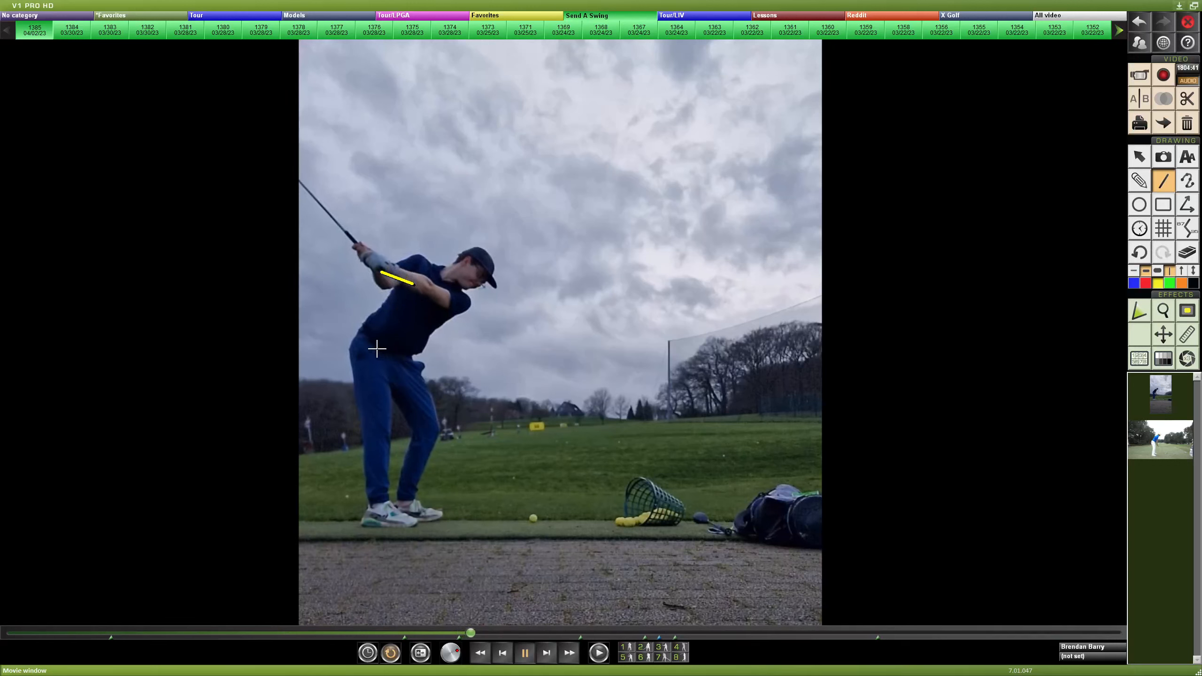
Step: Erase the short yellow lead-arm line using the Drawing panel eraser
click(1187, 251)
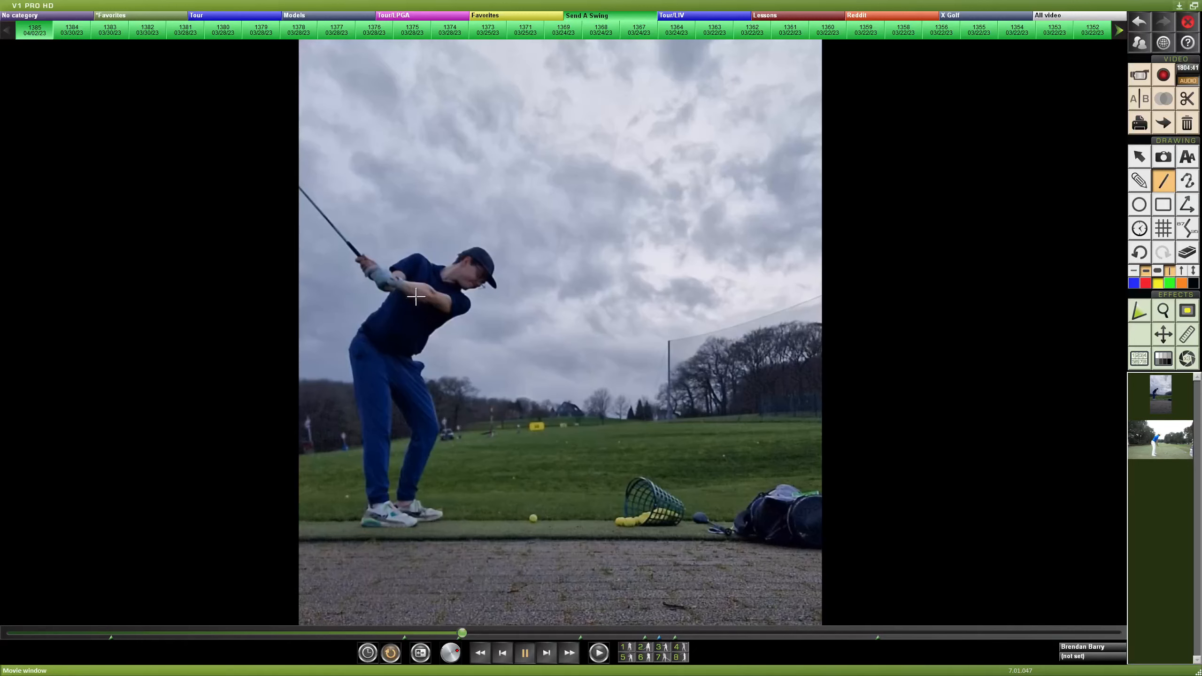
mouse_move(512, 445)
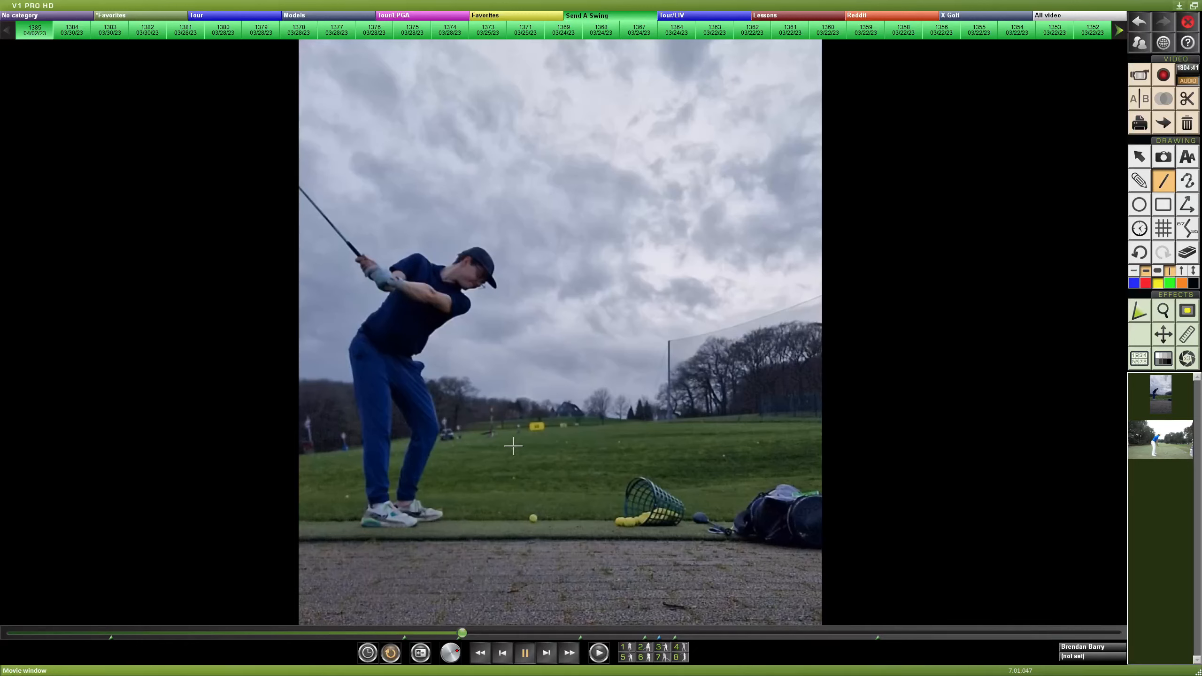
mouse_move(462, 632)
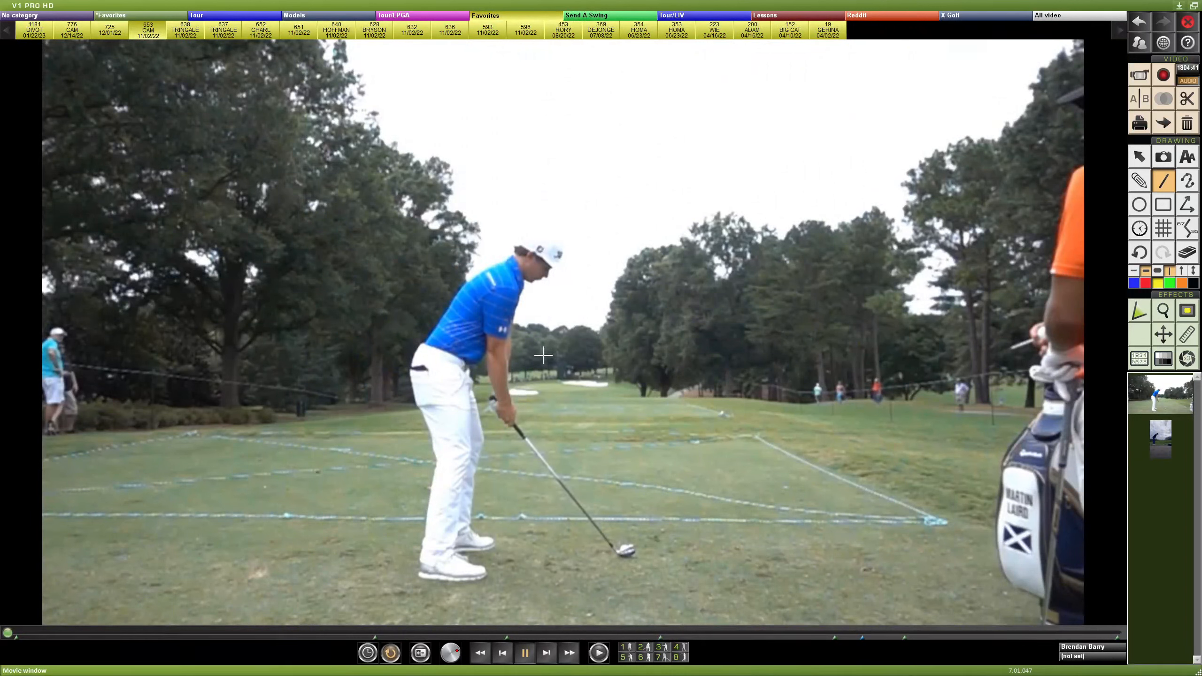
mouse_move(481, 453)
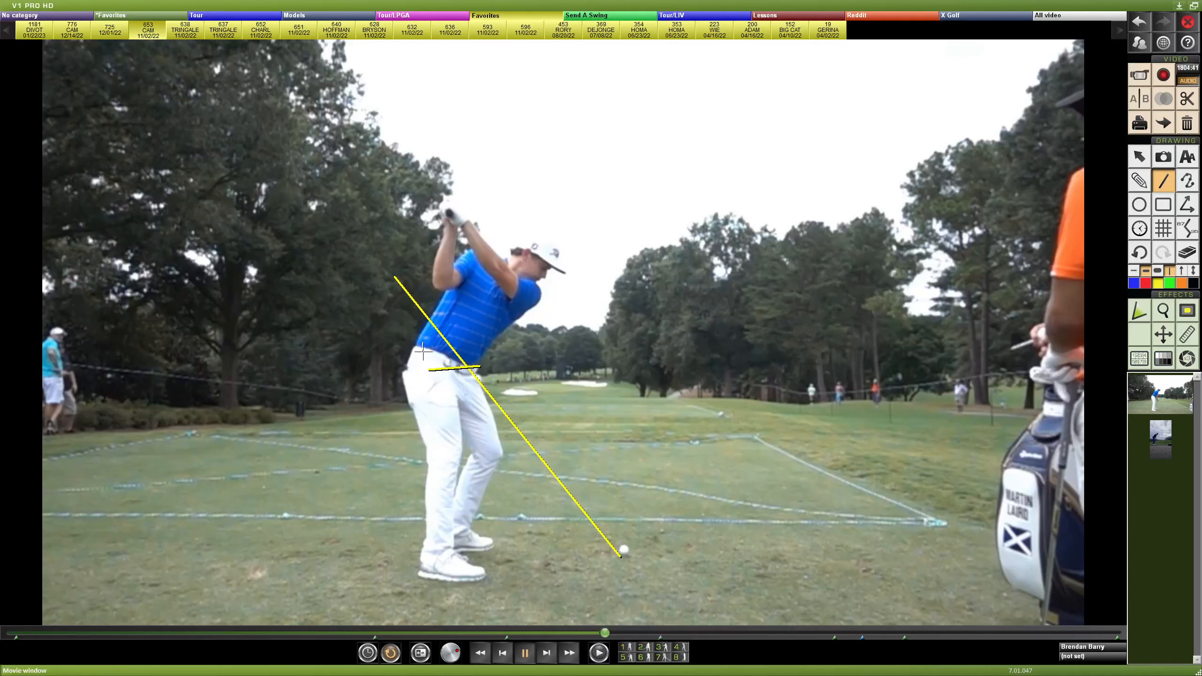
mouse_move(498, 335)
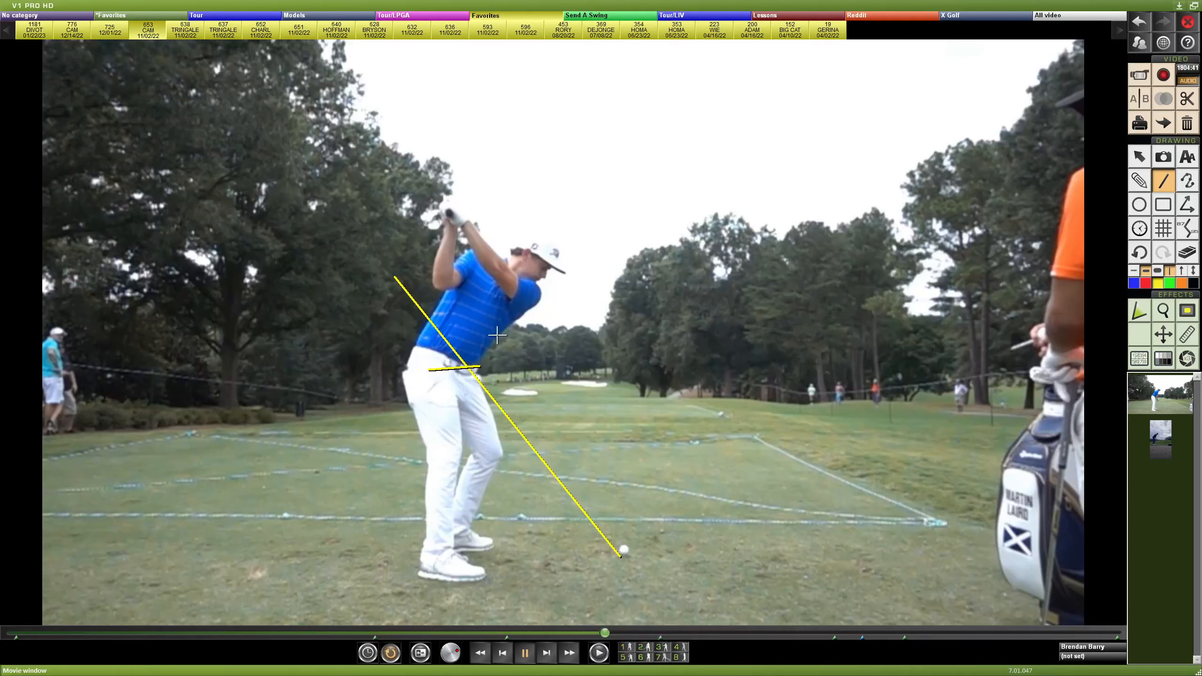
mouse_move(562, 360)
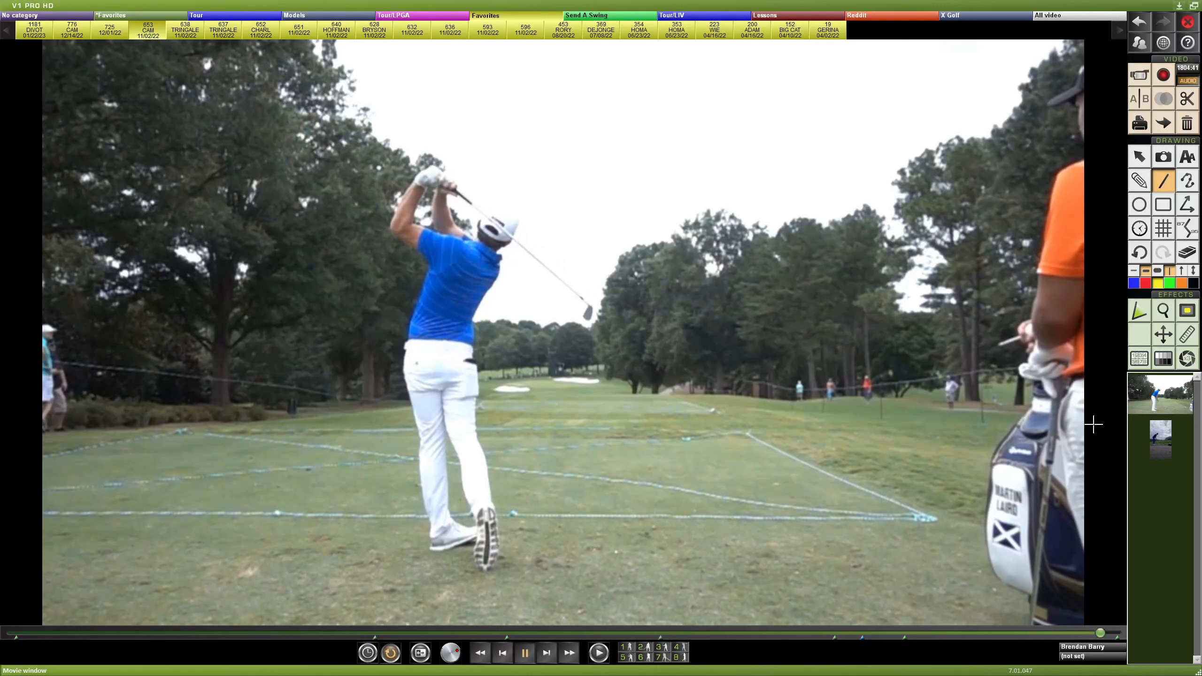
mouse_move(1037, 431)
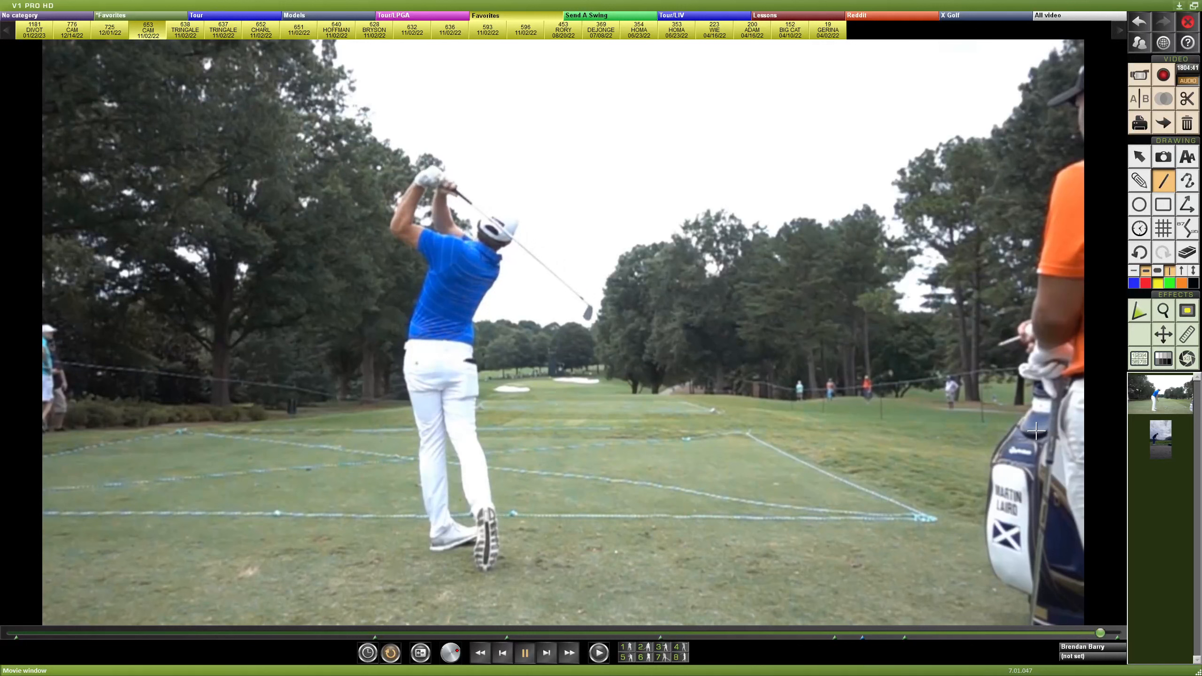